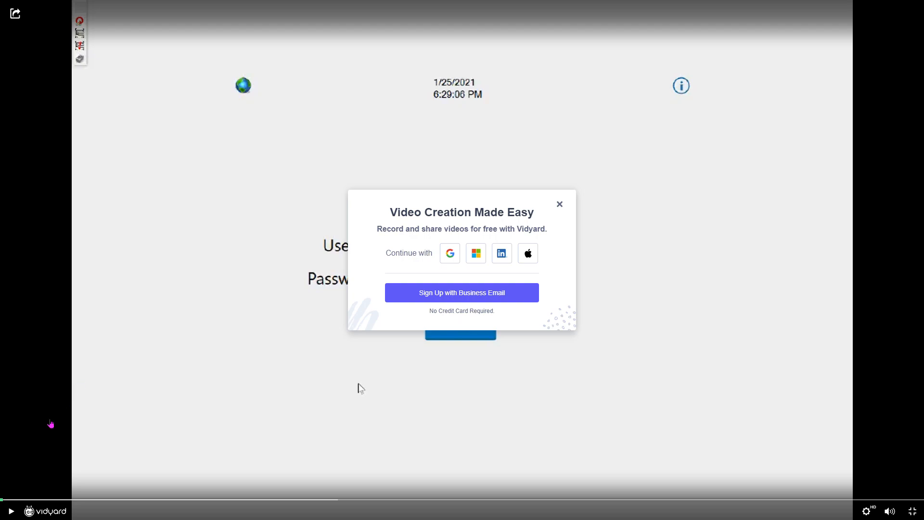
Enter user ID 1 and the masked password on the cabinet sign-in screen
left_click(558, 204)
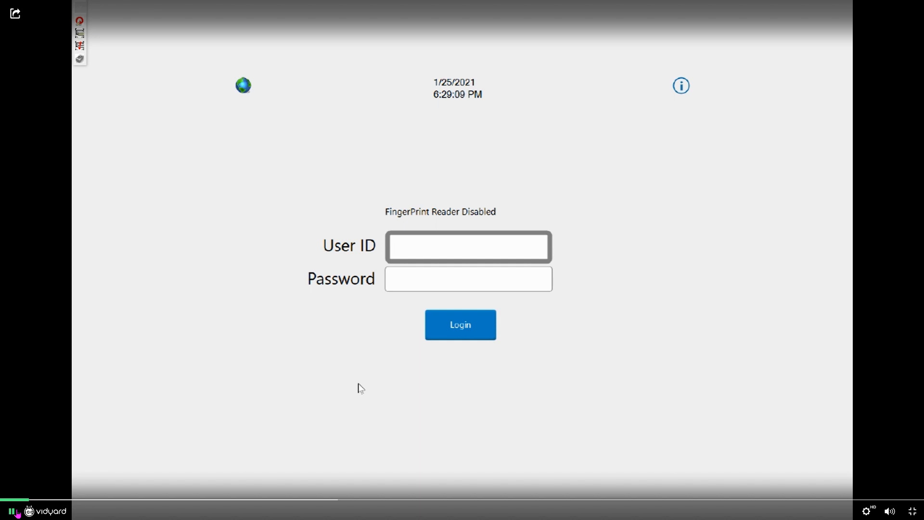
mouse_move(377, 379)
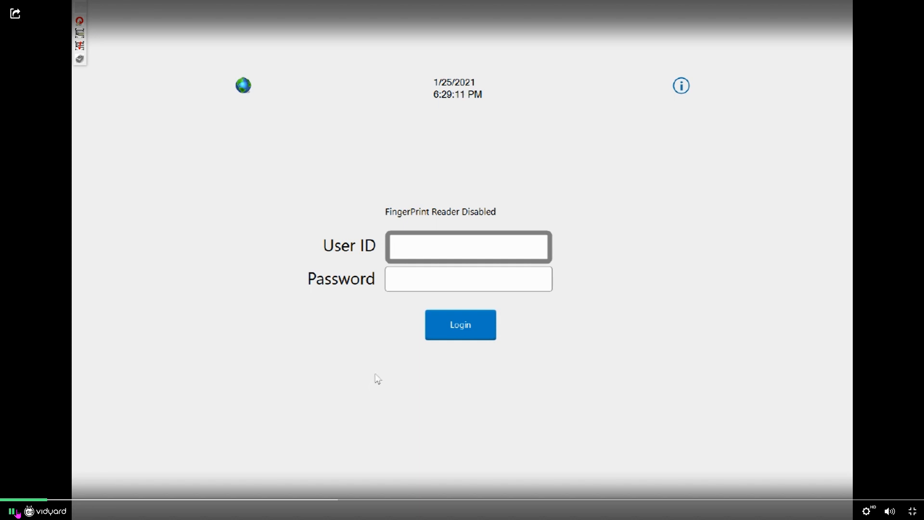
type("1")
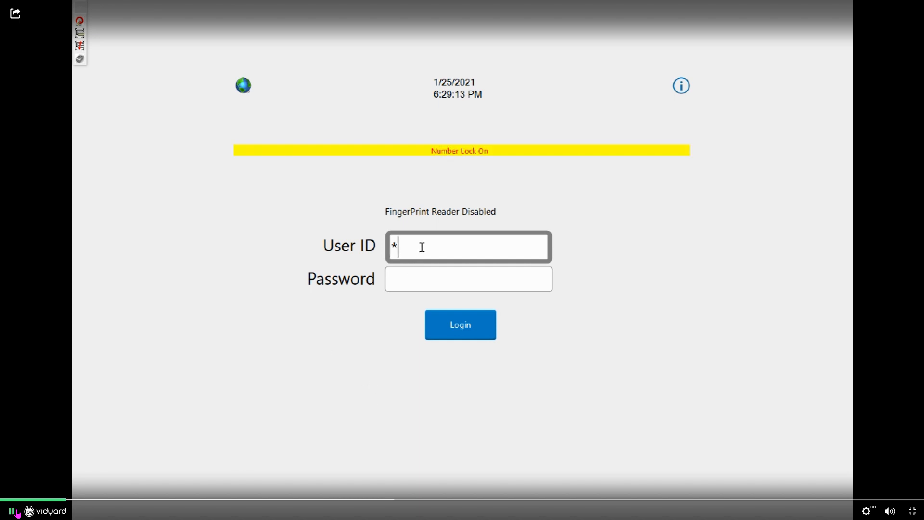
type("***")
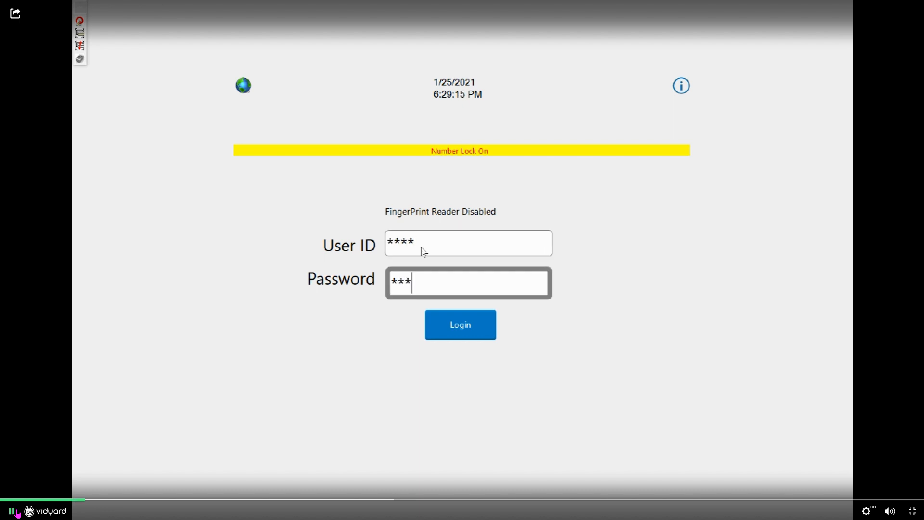
Sign in and reach Restock From Purchase Order with MiniPlus order 1005C listed
left_click(460, 325)
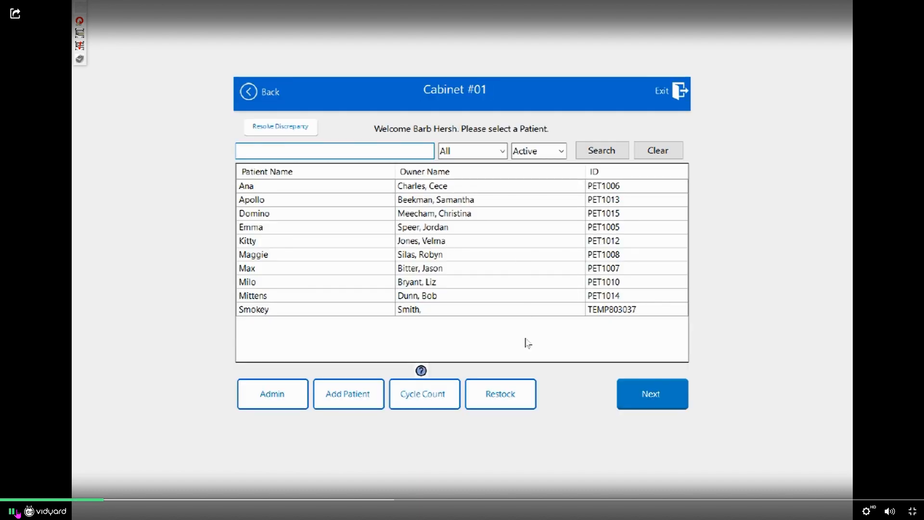
left_click(500, 394)
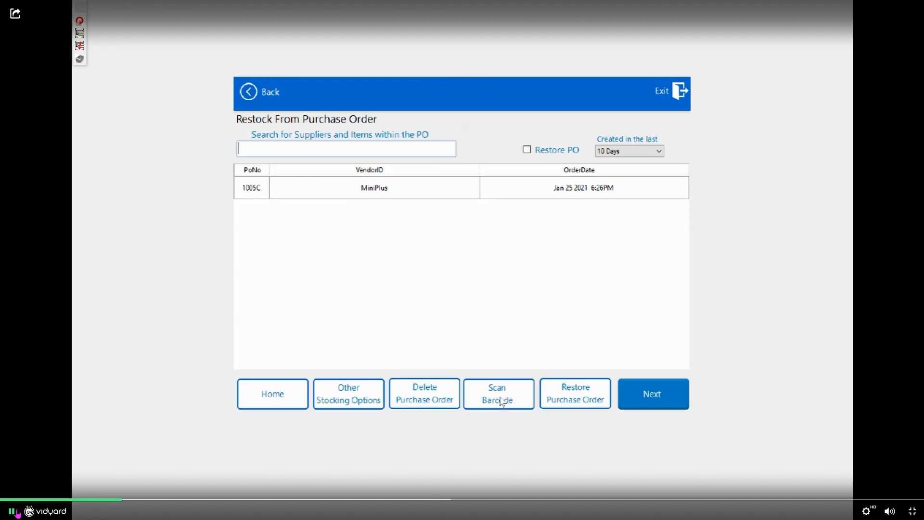
mouse_move(505, 208)
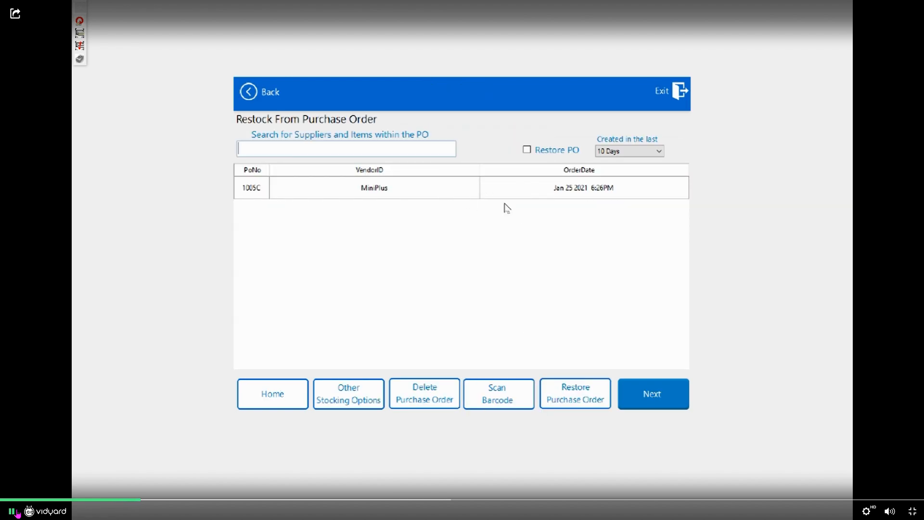
mouse_move(428, 246)
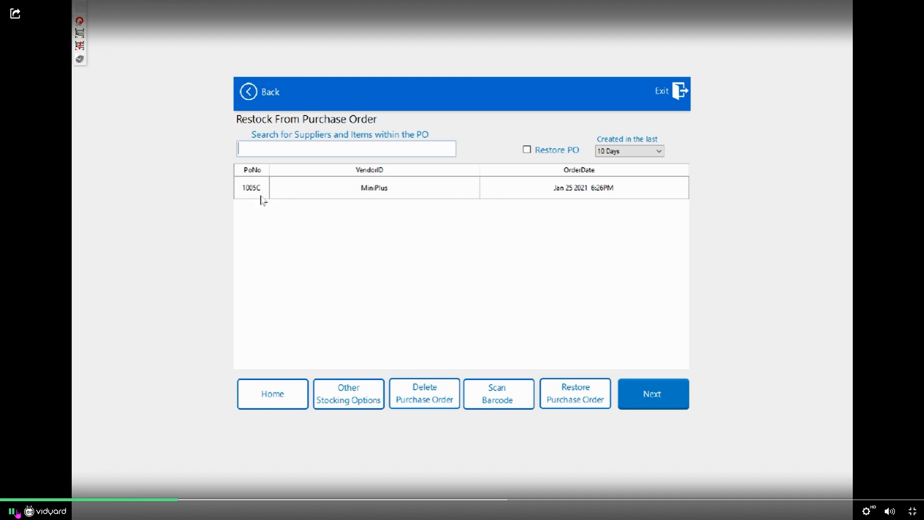
mouse_move(264, 200)
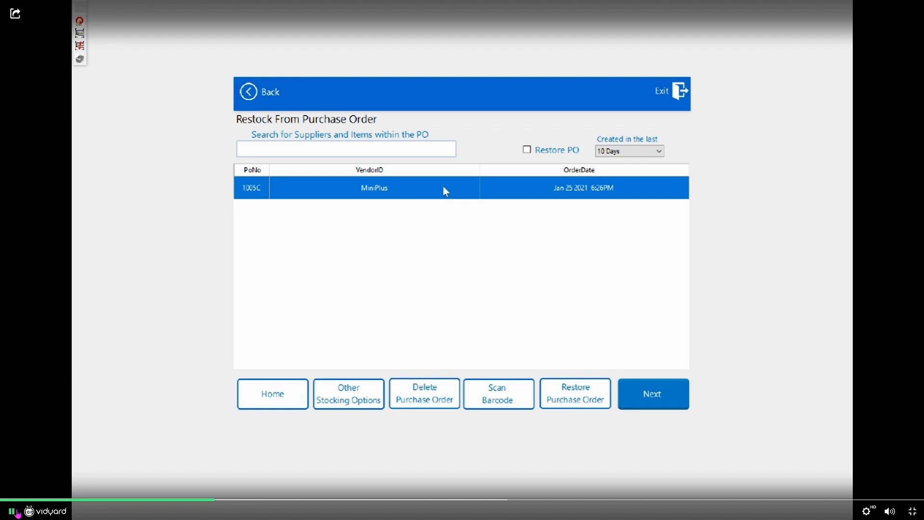
Proceed with PO 1005C and check the Diazepam 40 mL line for transfer
left_click(652, 393)
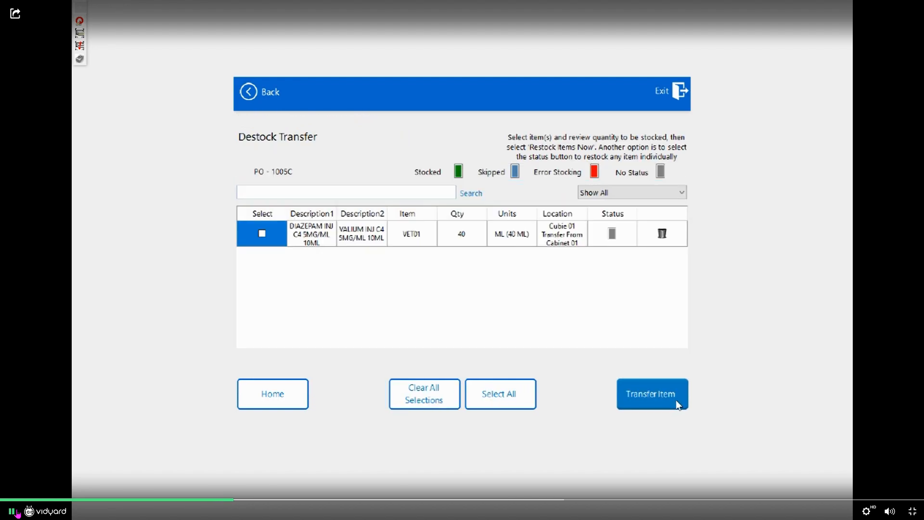
mouse_move(484, 243)
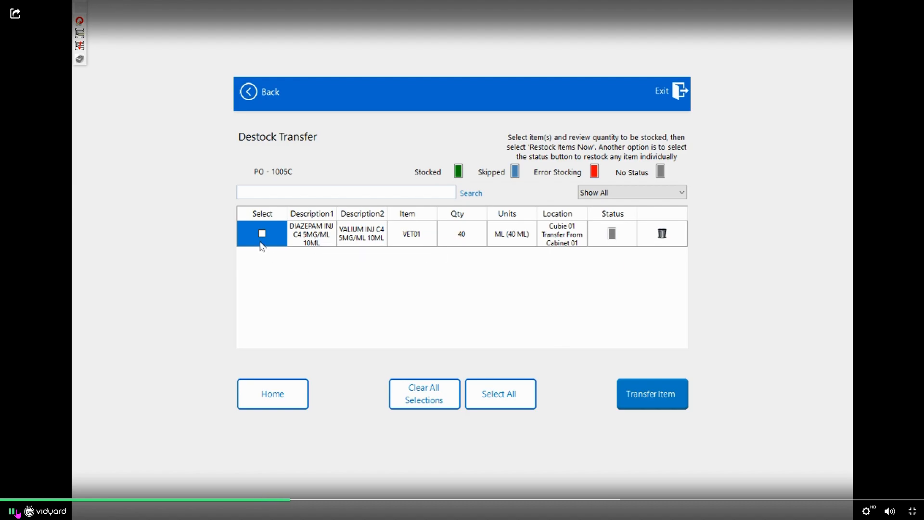
left_click(261, 233)
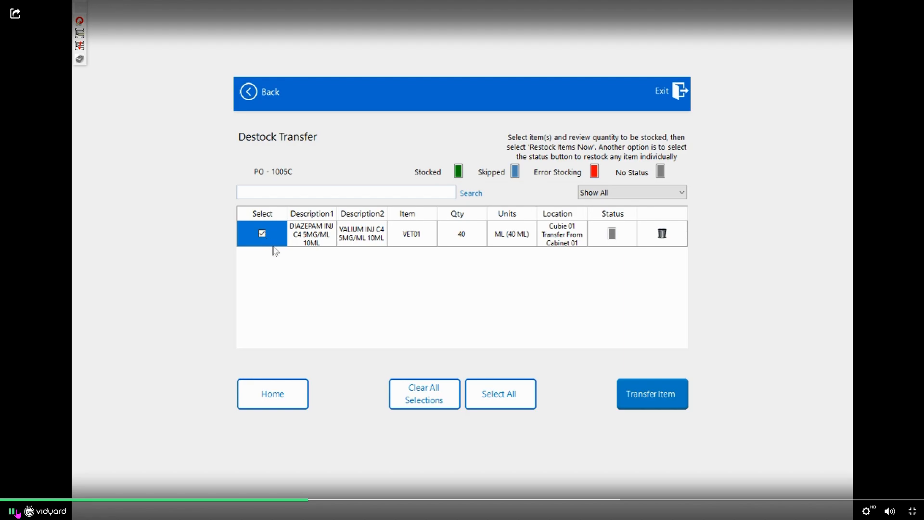
mouse_move(681, 384)
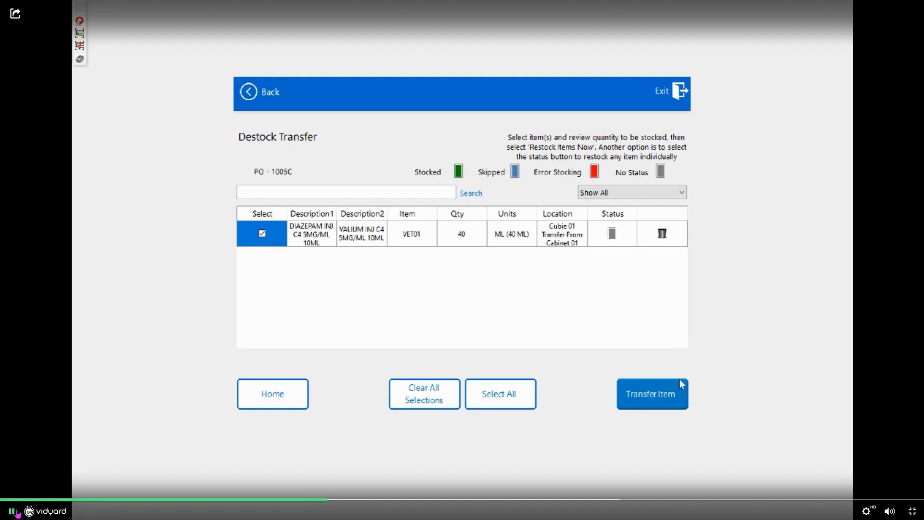
Start the item transfer and check containers D-2109 to D-2112 for destock to cabinet 01
left_click(652, 394)
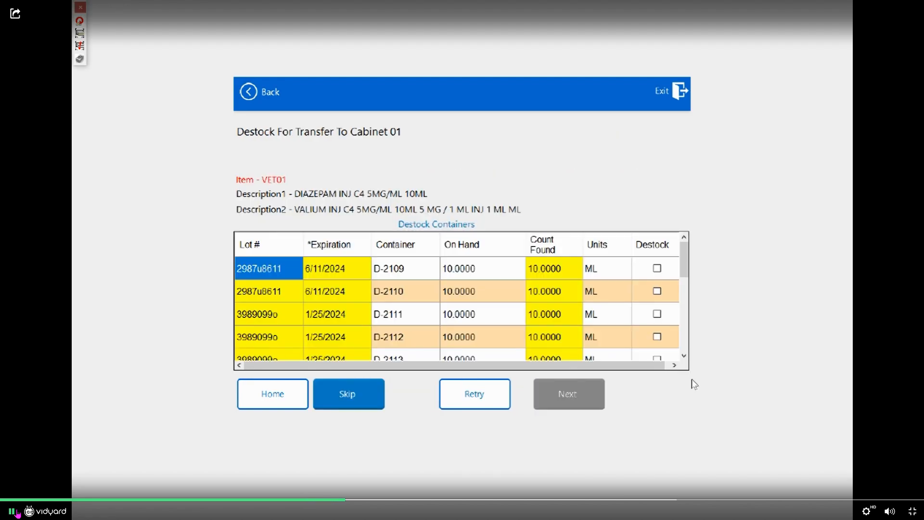
mouse_move(731, 332)
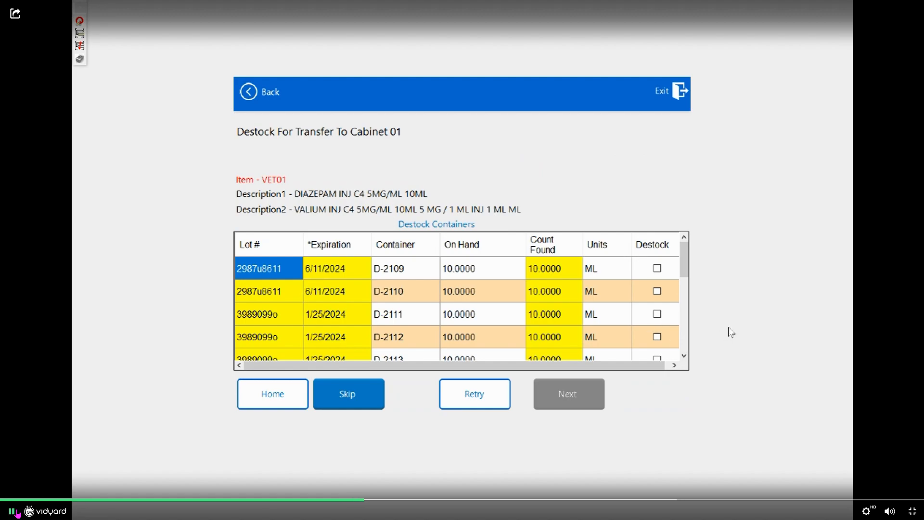
left_click(655, 268)
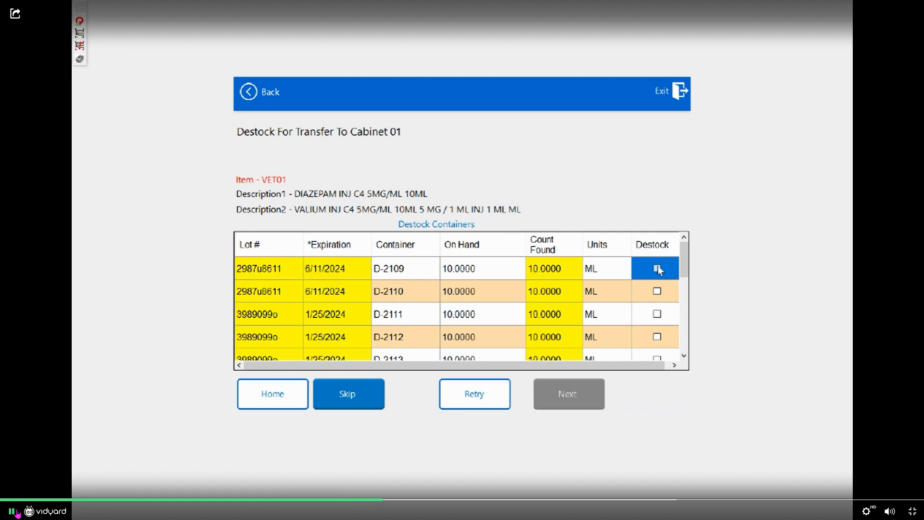
left_click(656, 314)
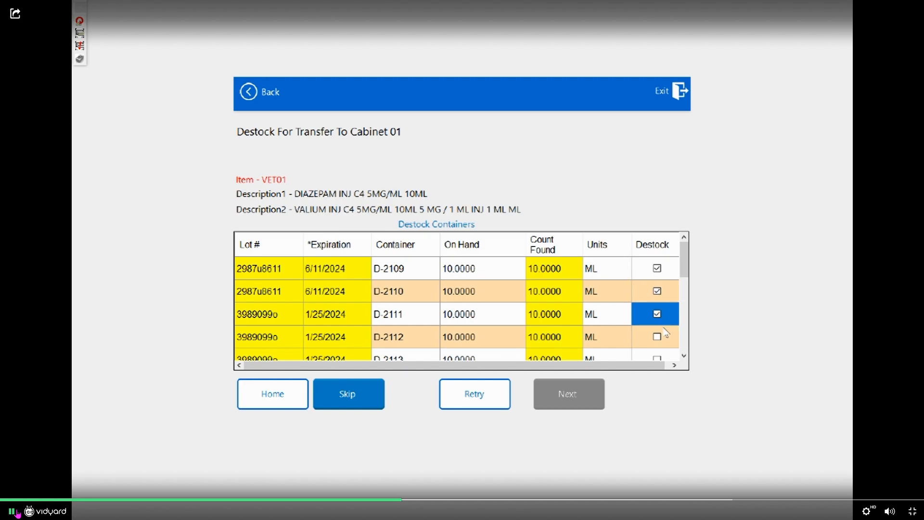
left_click(656, 337)
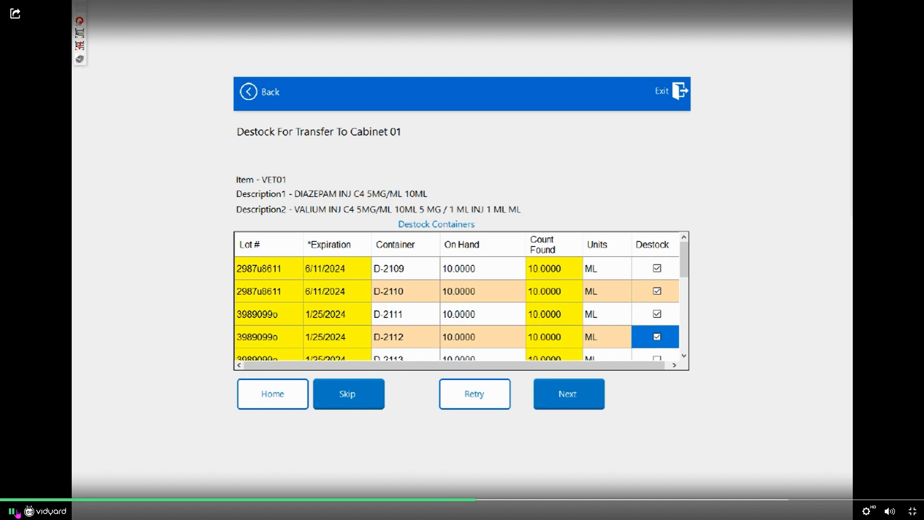
mouse_move(666, 450)
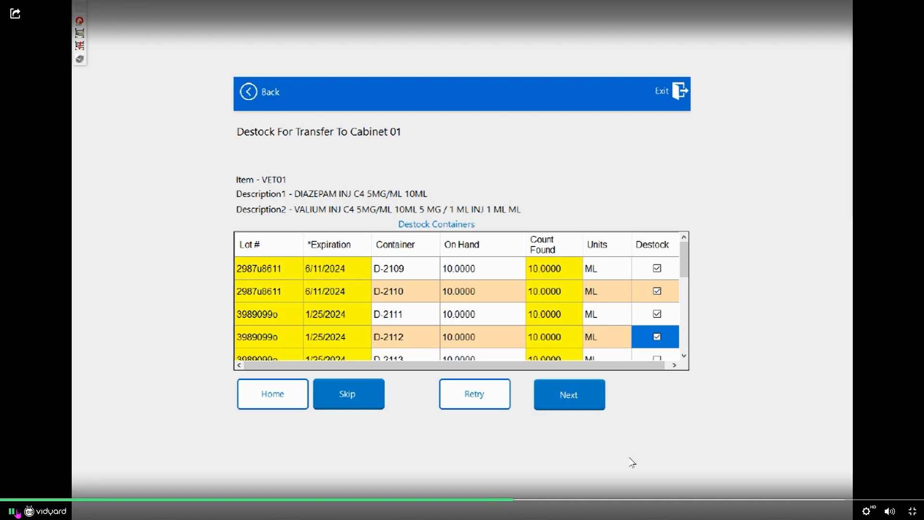
Enter the masked witness credentials to reach Scheduled Restock listing four diazepam containers totalling 40 ml
left_click(568, 394)
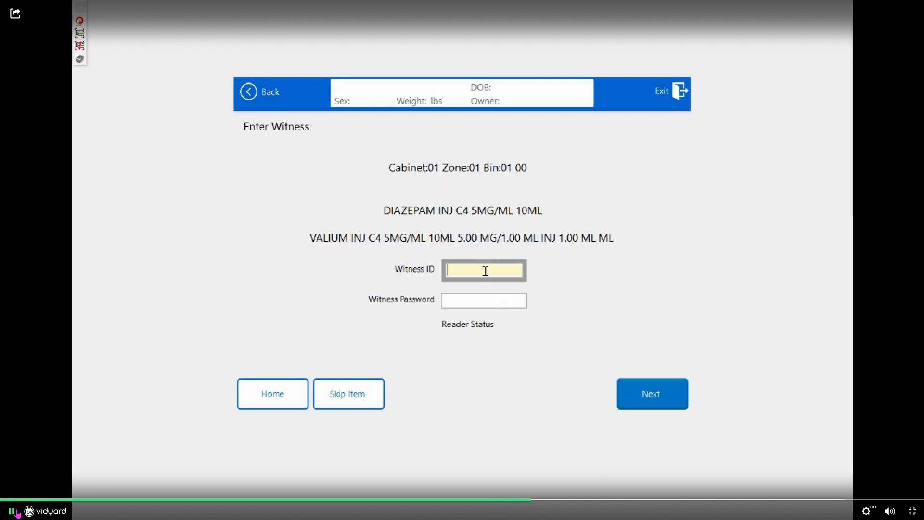
type("****")
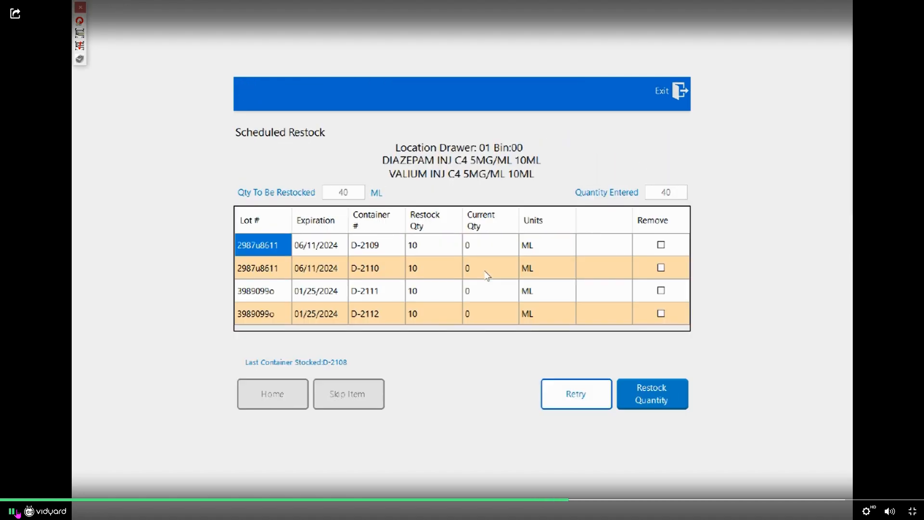
mouse_move(619, 296)
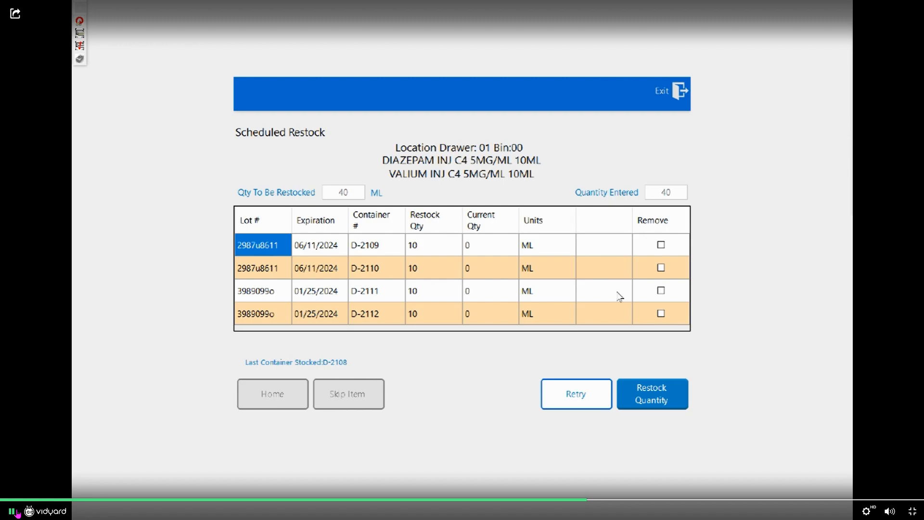
mouse_move(511, 369)
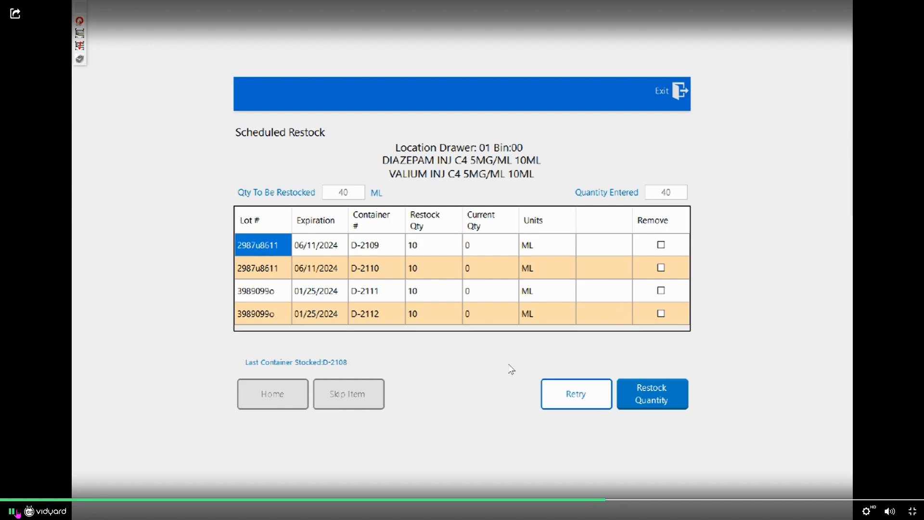
mouse_move(514, 354)
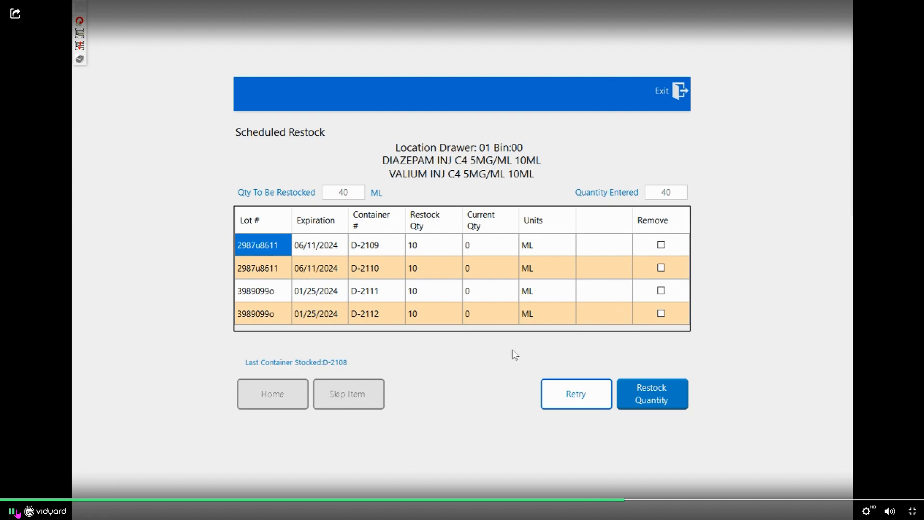
mouse_move(372, 212)
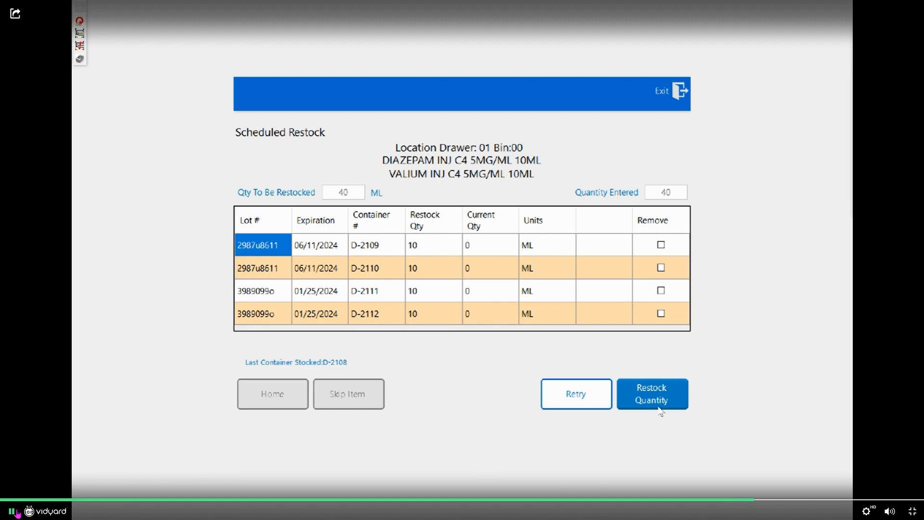
Confirm the 40 ml restock so diazepam shows Stocked, then exit to the sign-in screen
left_click(651, 394)
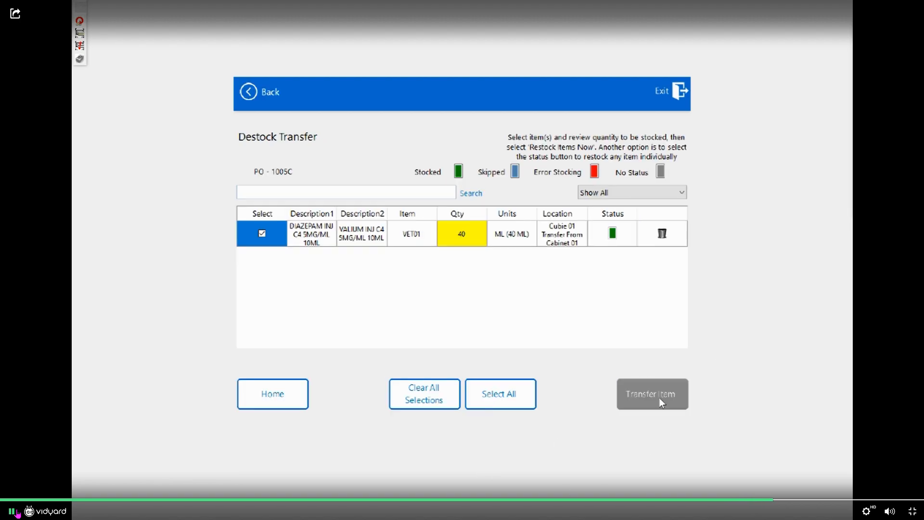
mouse_move(475, 230)
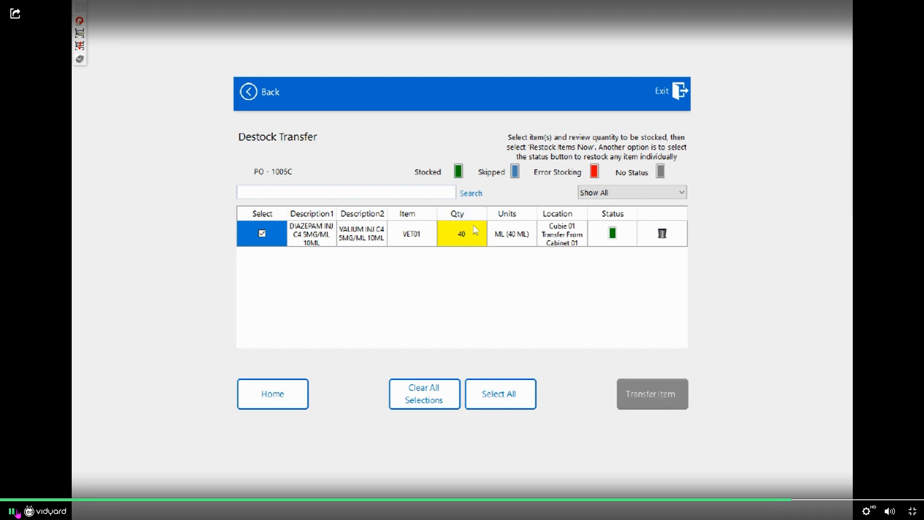
mouse_move(450, 270)
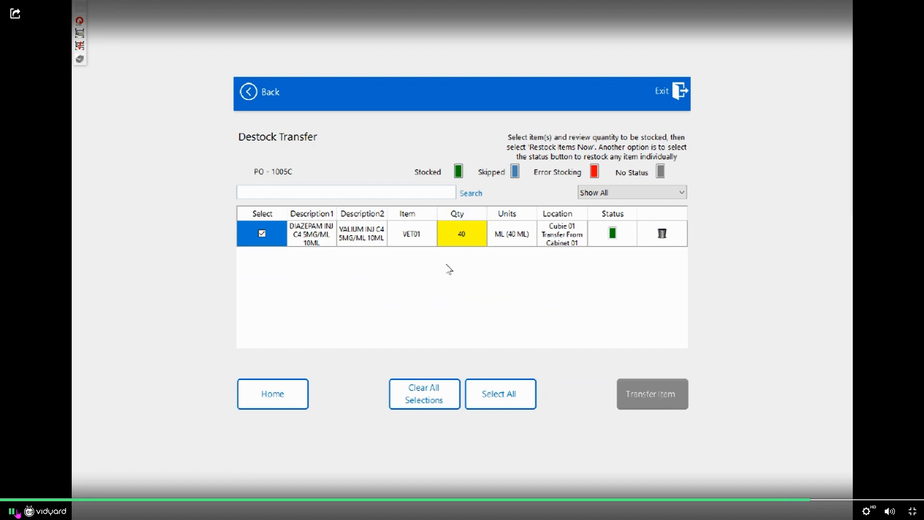
mouse_move(362, 417)
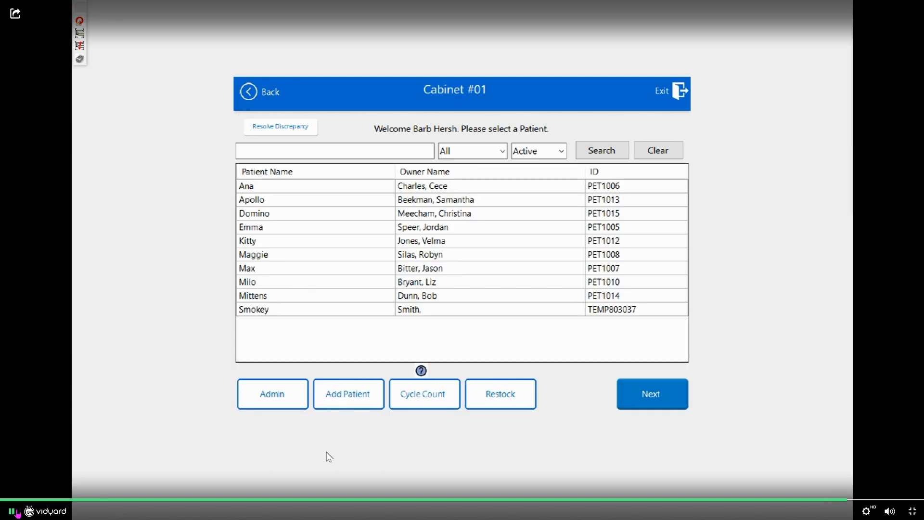
mouse_move(704, 136)
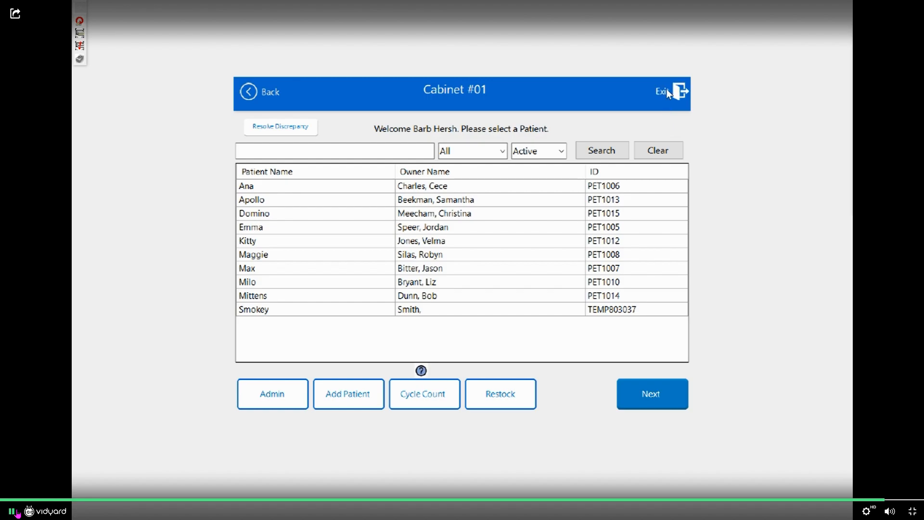
left_click(663, 92)
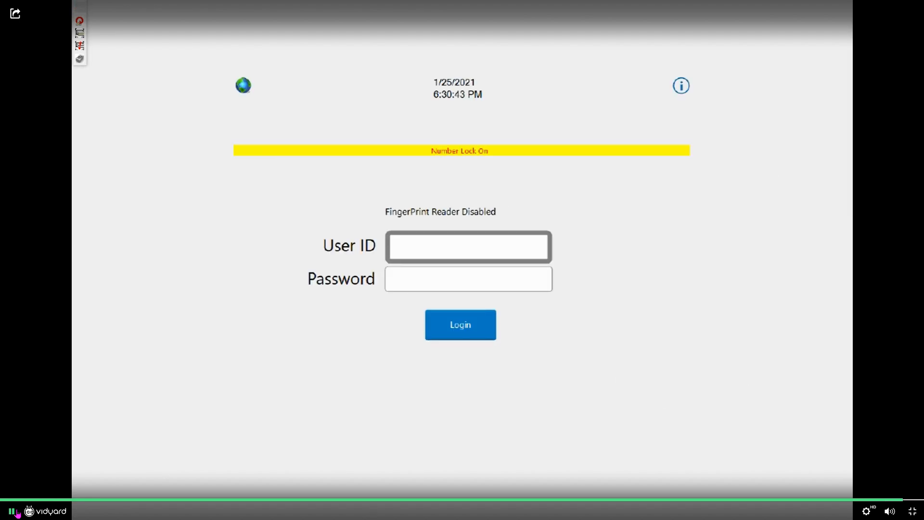